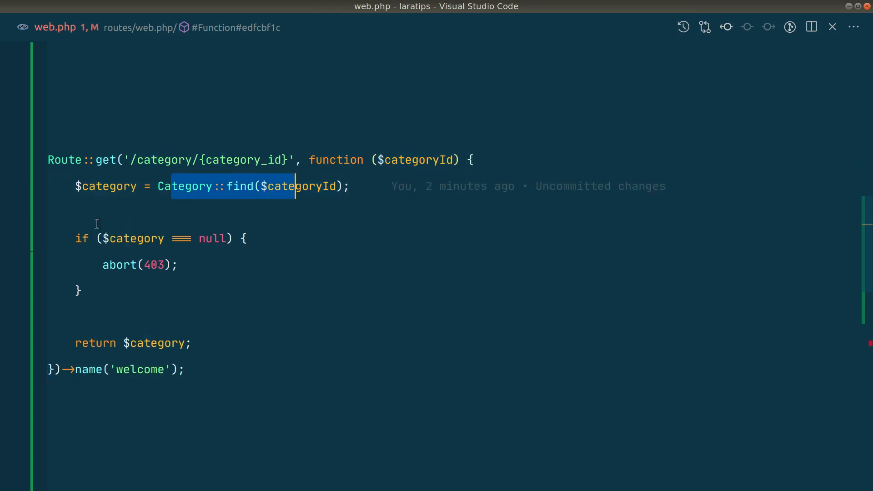
mouse_move(118, 264)
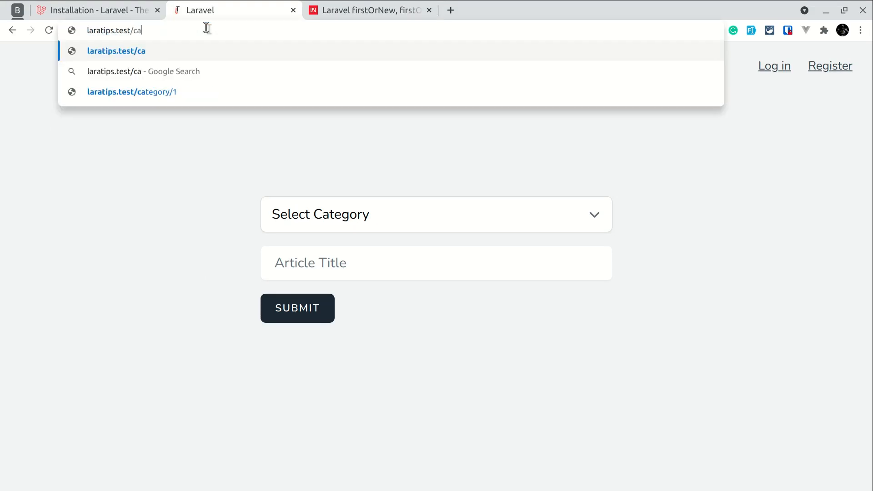
Load laratips.test/category/1111 and see the 403 Forbidden page.
click(132, 92)
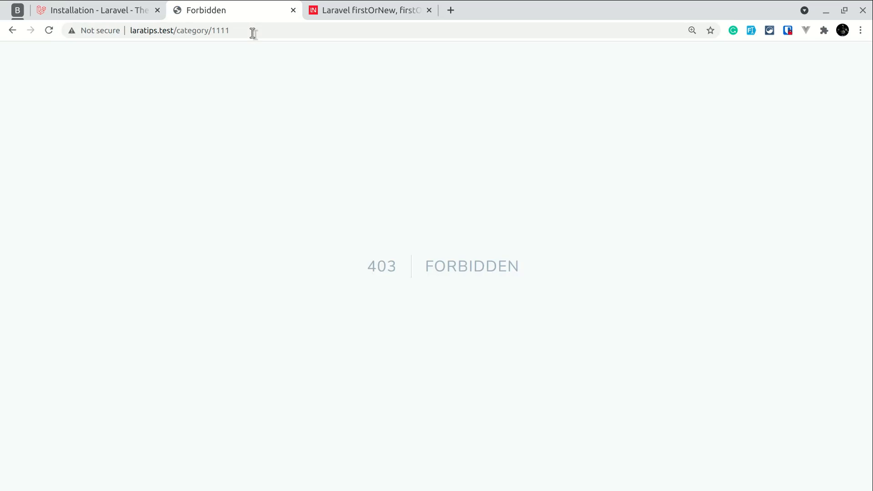
mouse_move(350, 258)
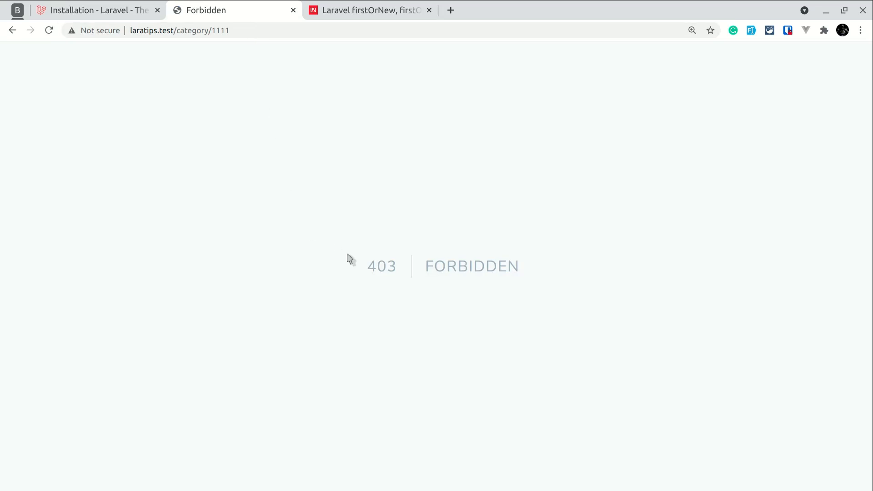
Comment out the if-null 403 check and switch the lookup from find to findOrFail.
drag(349, 259, 548, 274)
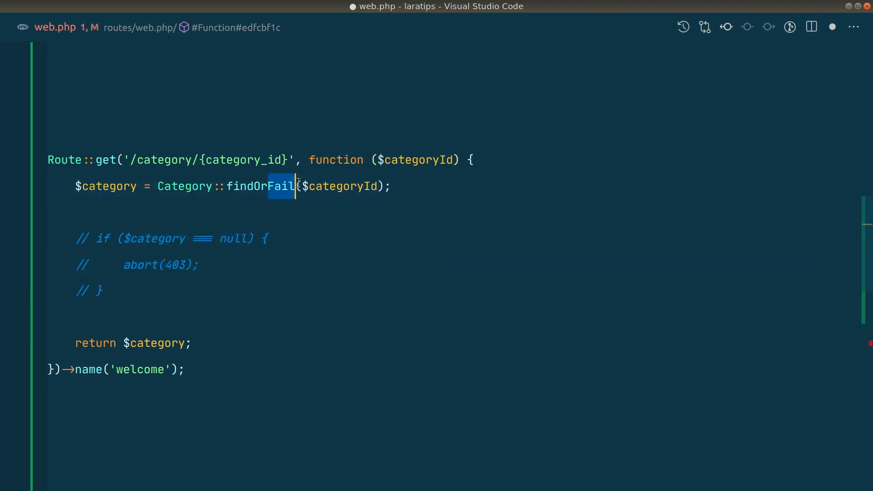
double_click(340, 185)
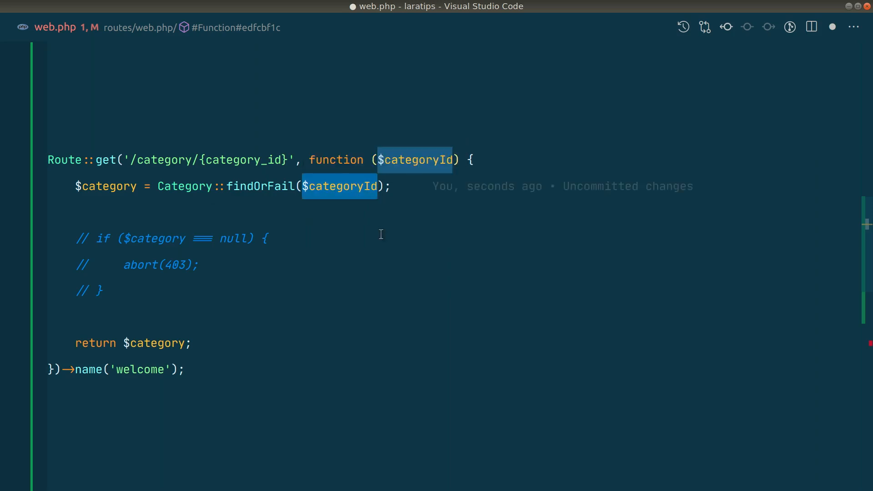
mouse_move(291, 197)
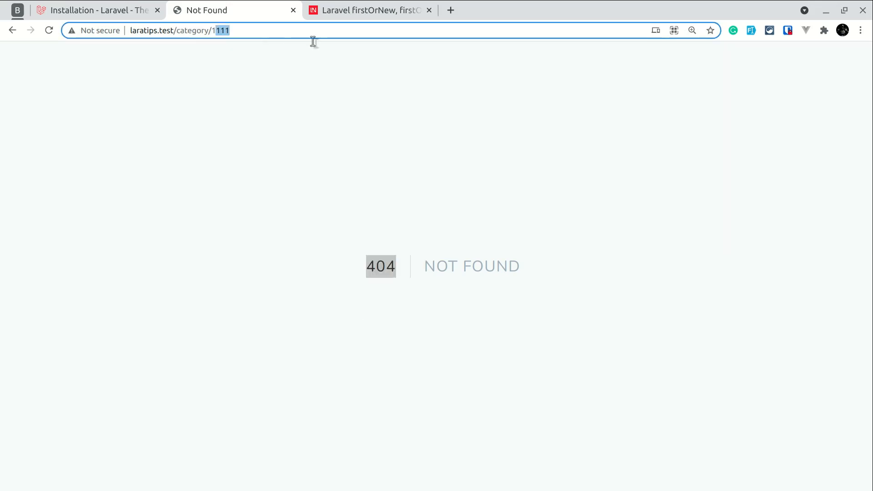
Reload category/1111 and observe the 404 Not Found response.
key(Enter)
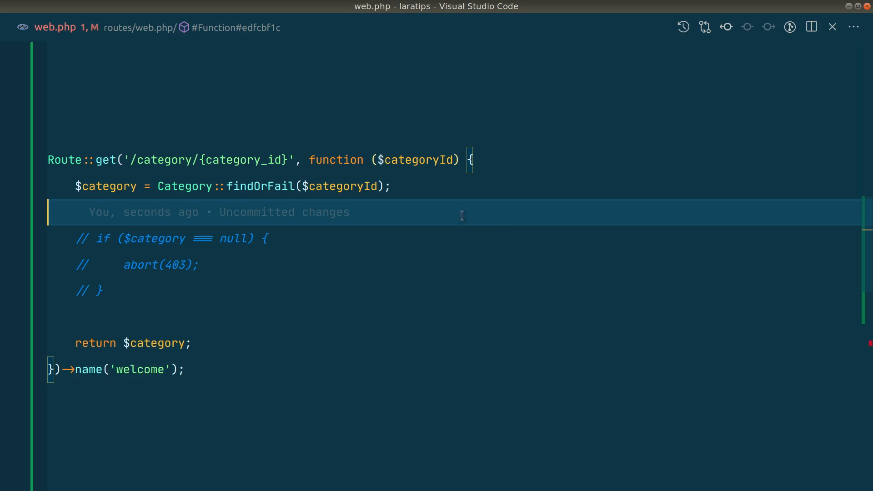
Rewrite the lookup as where('id', $categoryId)->first() in place of findOrFail.
double_click(260, 187)
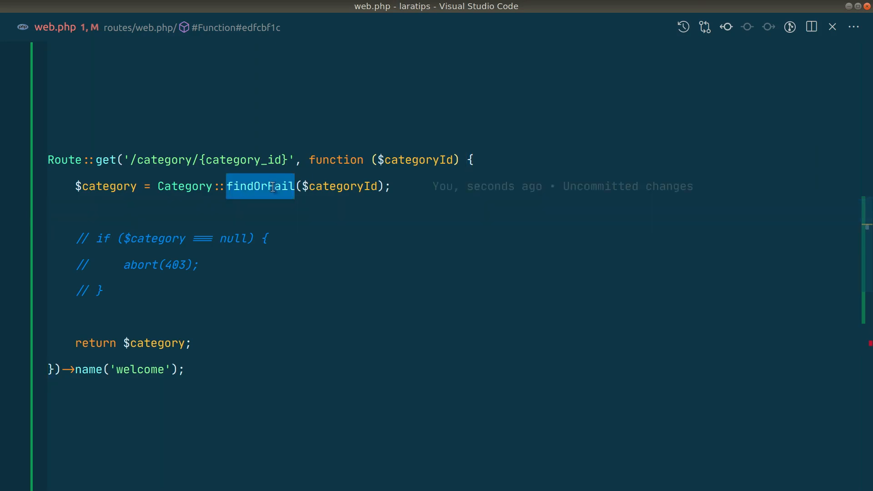
text(where())
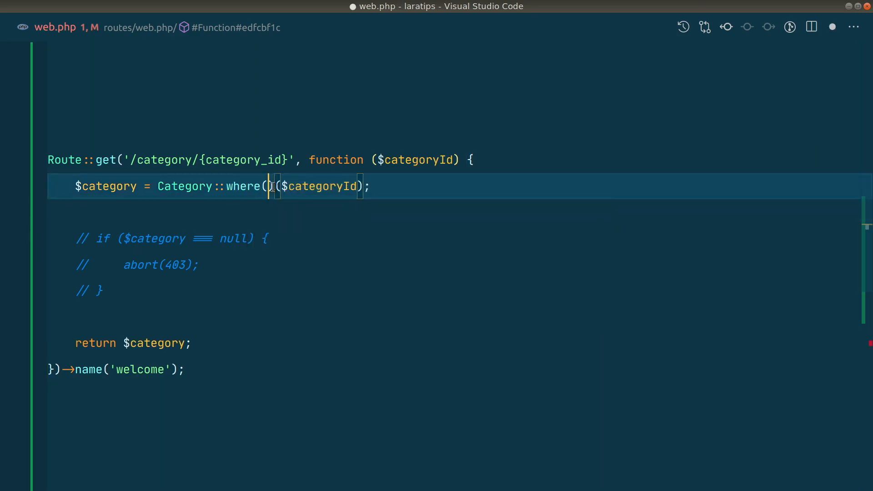
text('id',)
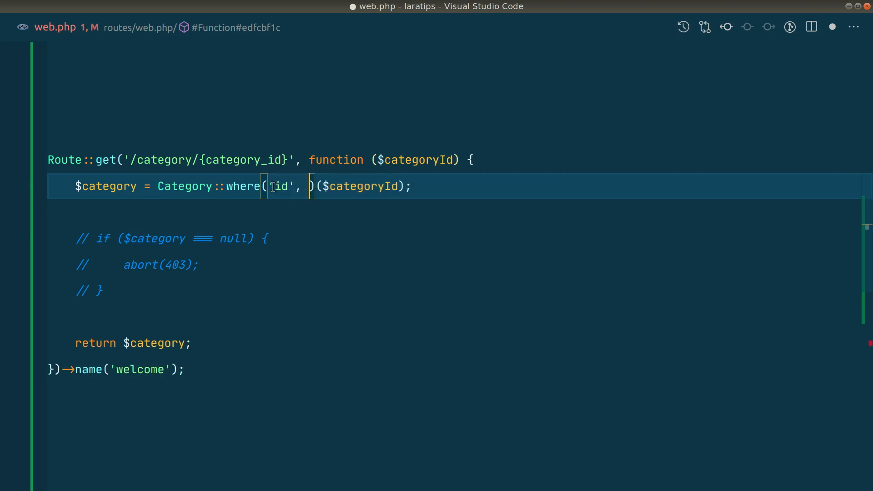
text($categoryId))
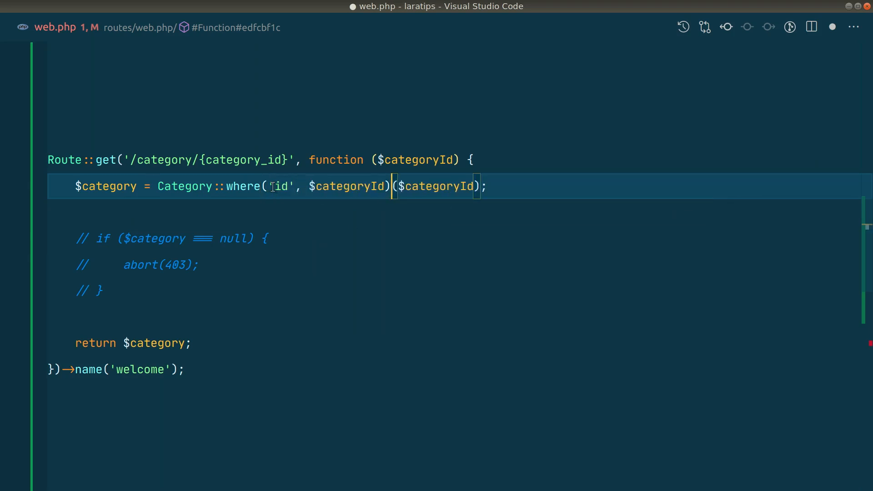
text(->first)
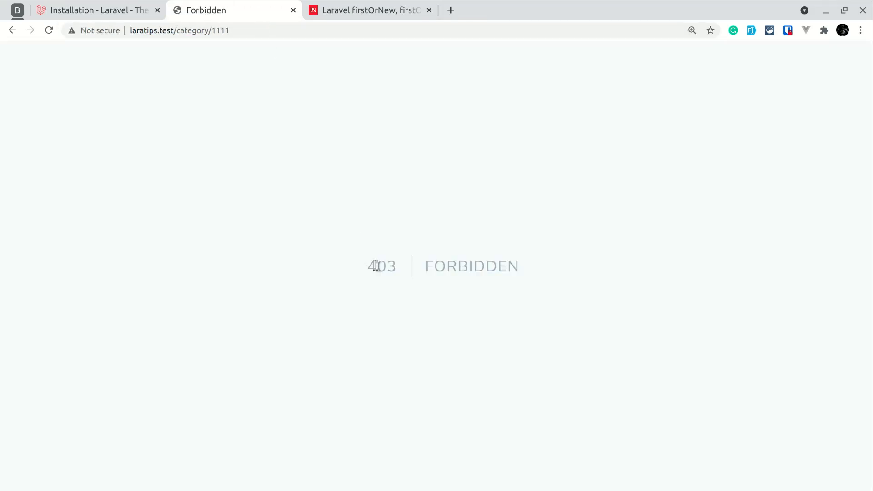
Select the null-check block to restore the 403 abort below the lookup.
drag(374, 265, 506, 265)
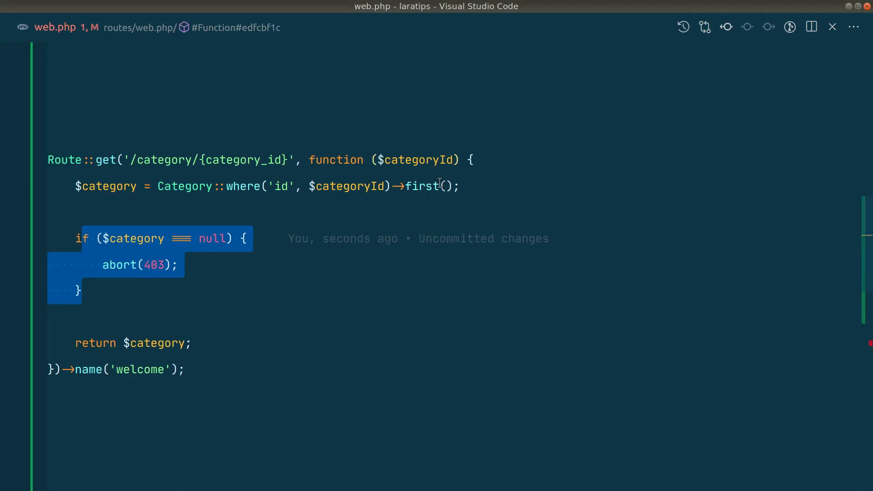
Change ->first() to ->firstOr(fn () => abort(403)).
text(Or)
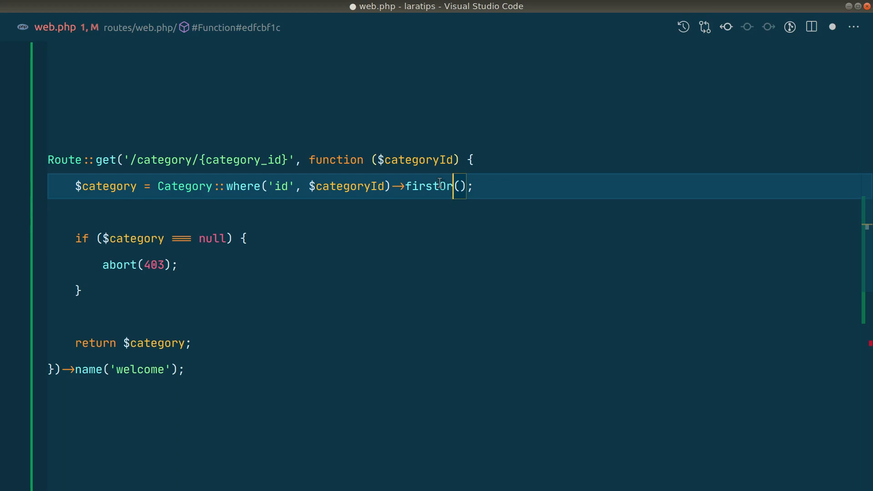
text(fn)
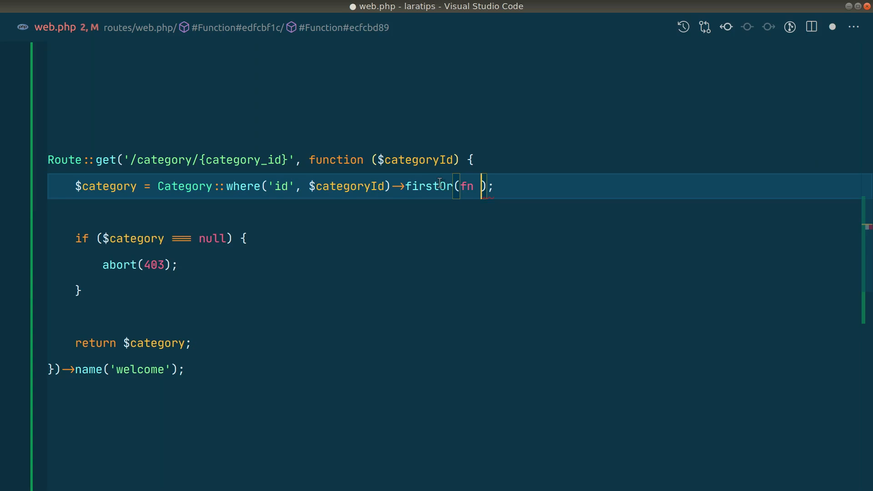
text(() =>)
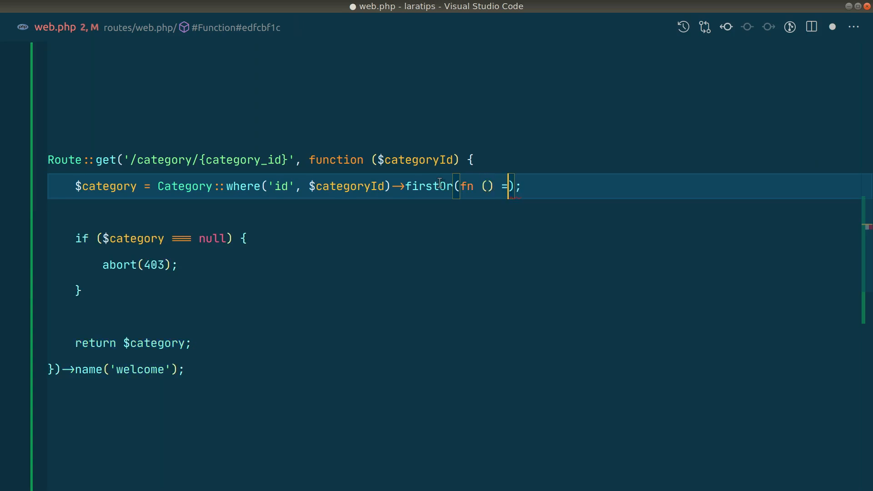
text(> abort)
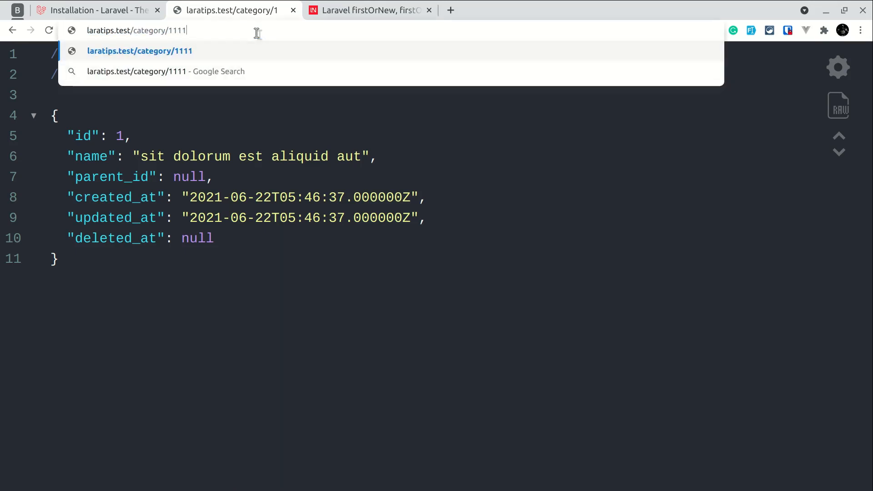
Load category/1111 to confirm 403, then select the now-redundant null check for removal.
key(Enter)
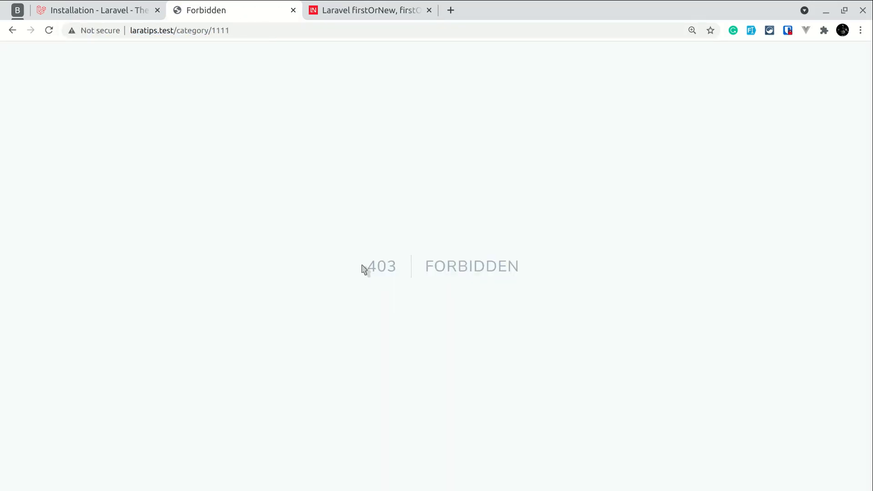
drag(361, 266, 488, 267)
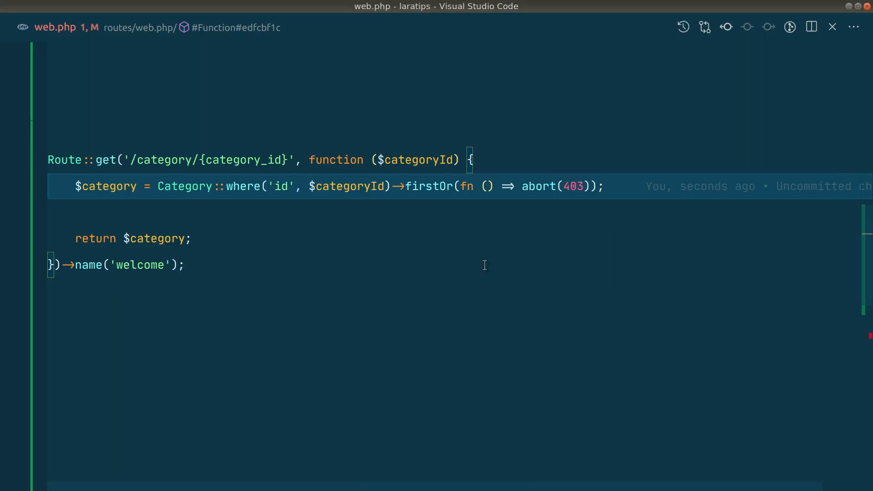
Expand the firstOr callback to function () { log to somewhere; abort(403); }.
click(607, 185)
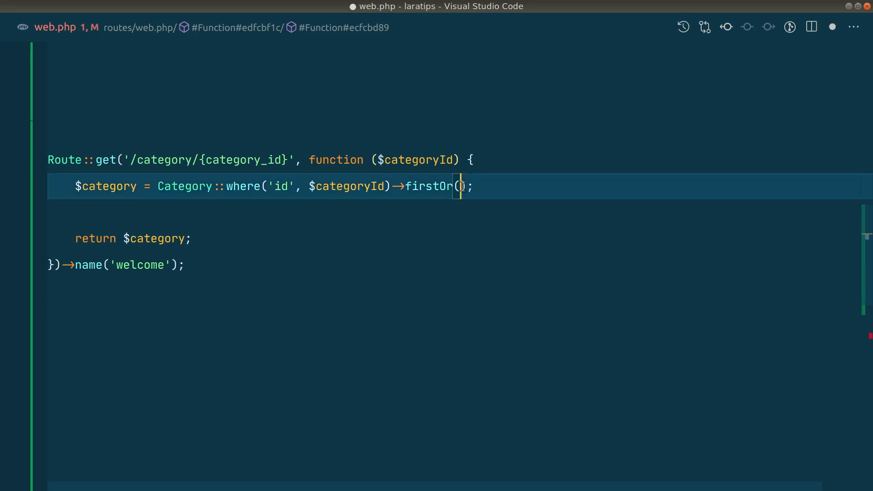
text(function ())
text(abort()
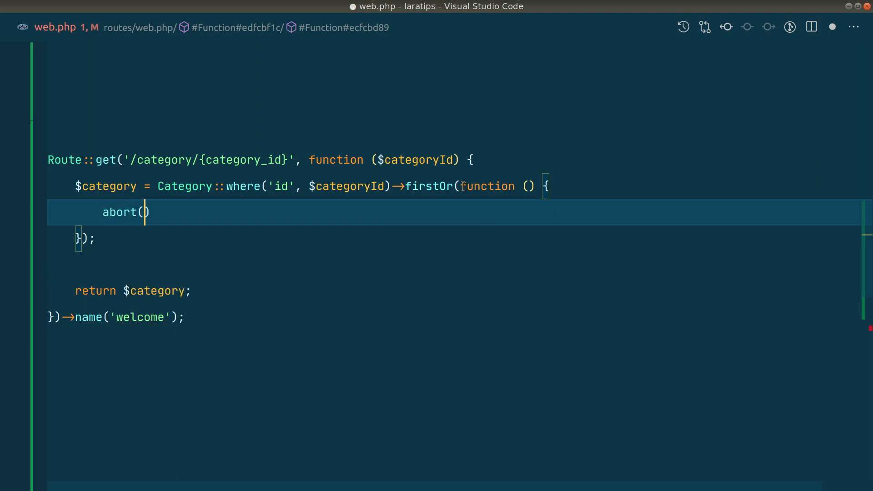
text(403)
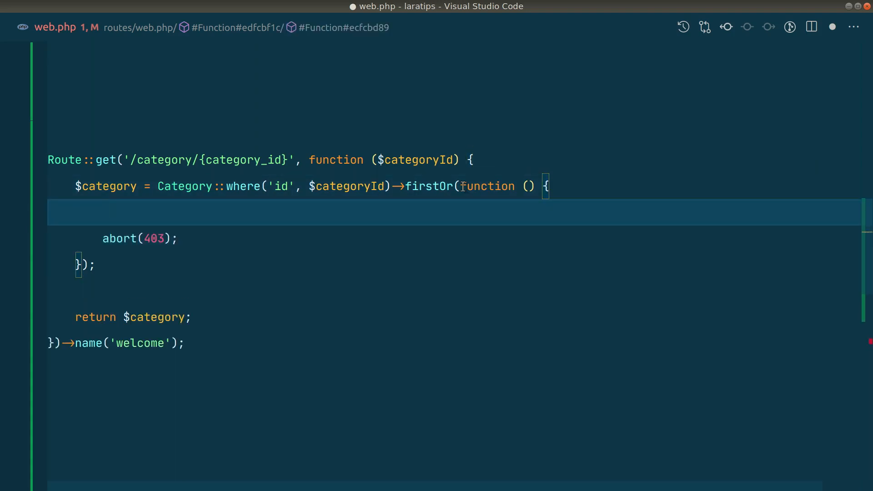
text(log to somewhere)
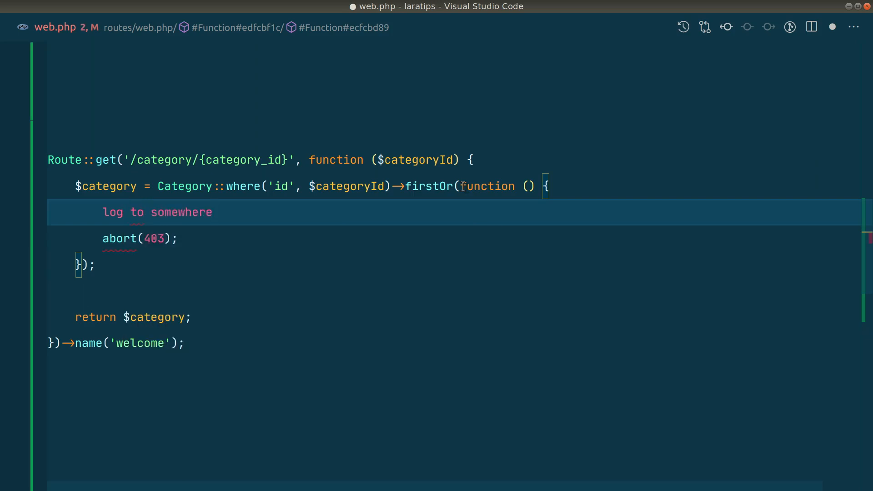